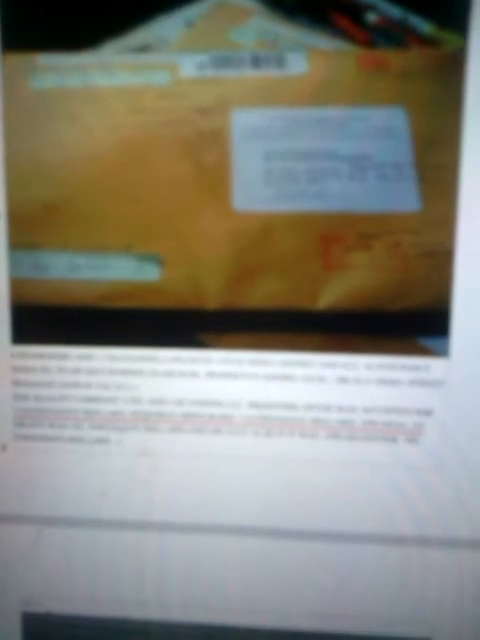
scroll("up", 3)
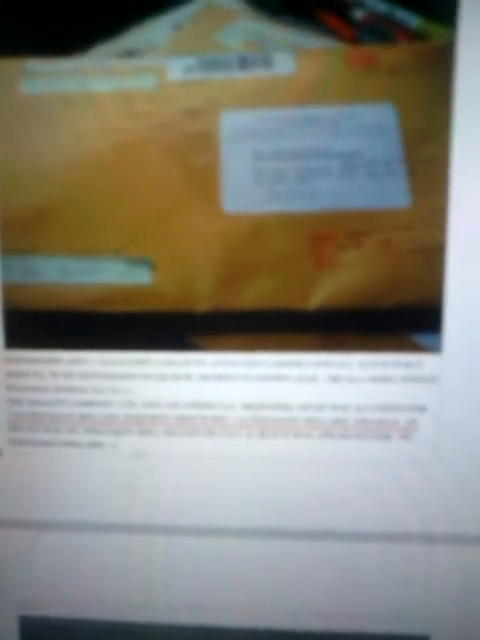